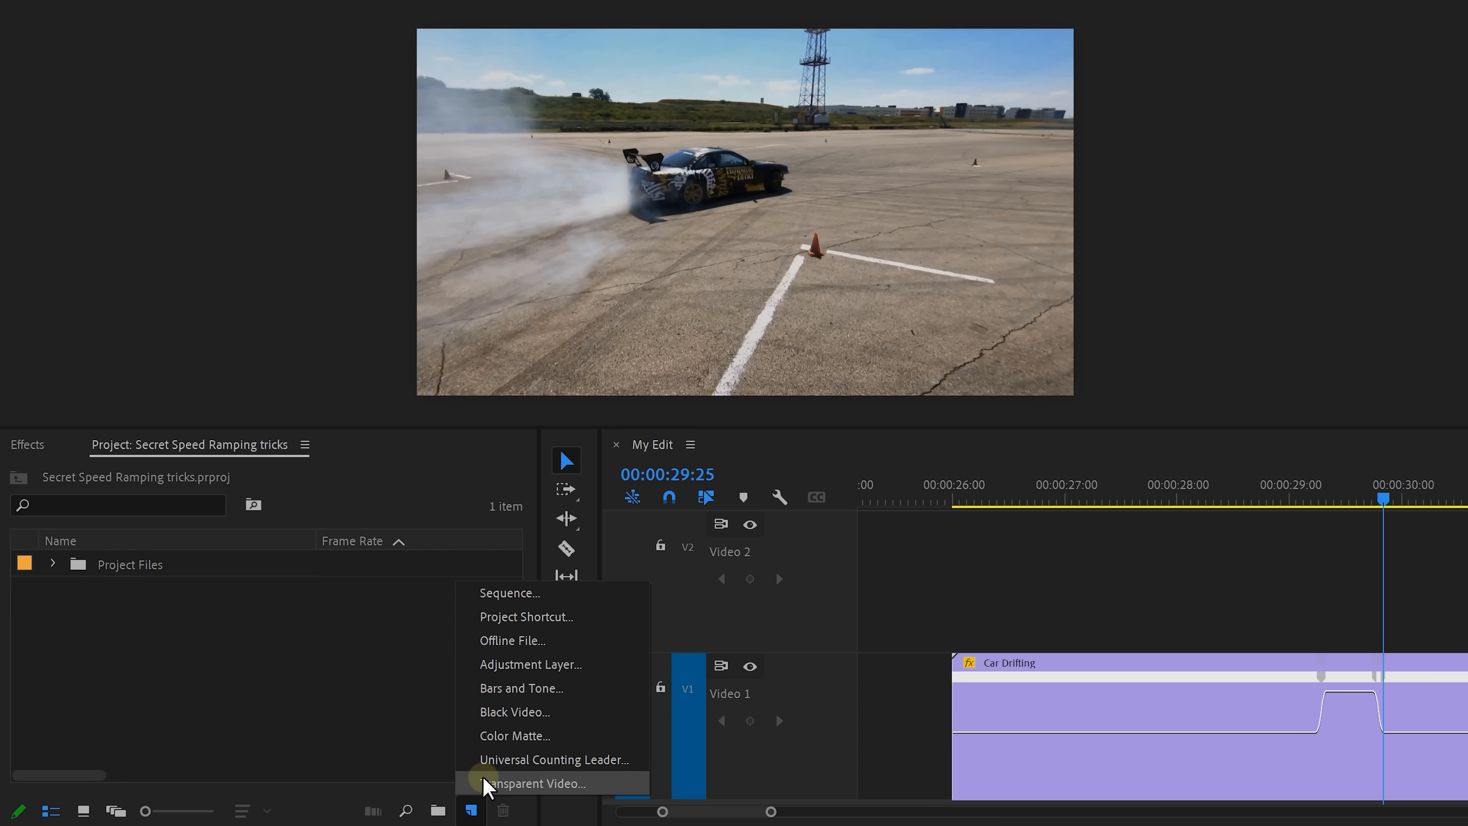
Create a new 3840 × 2160, 30 fps adjustment layer with default video settings.
{"action": "left_click", "coordinate": [529, 663]}
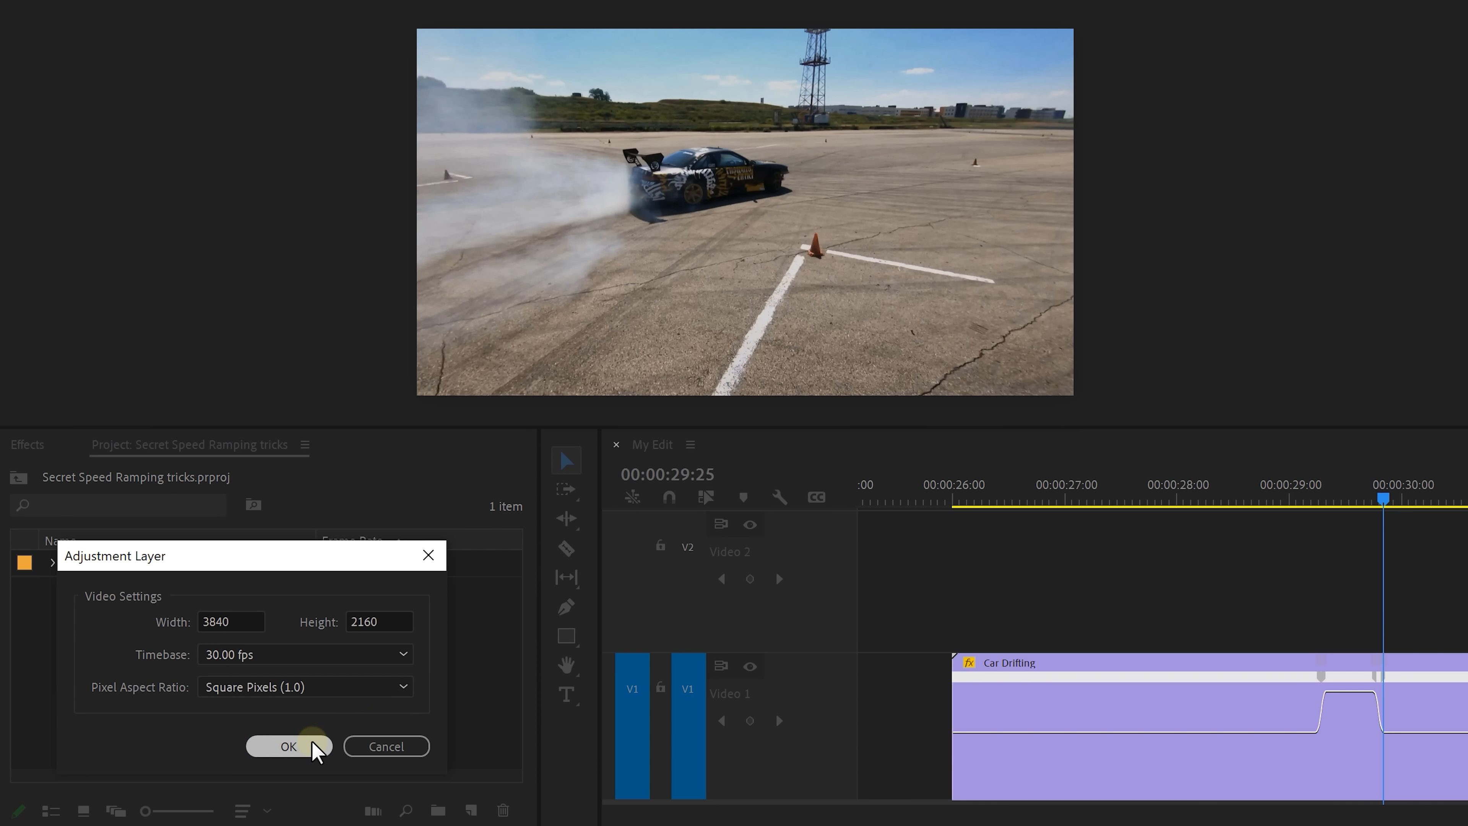
{"action": "left_click", "coordinate": [288, 746]}
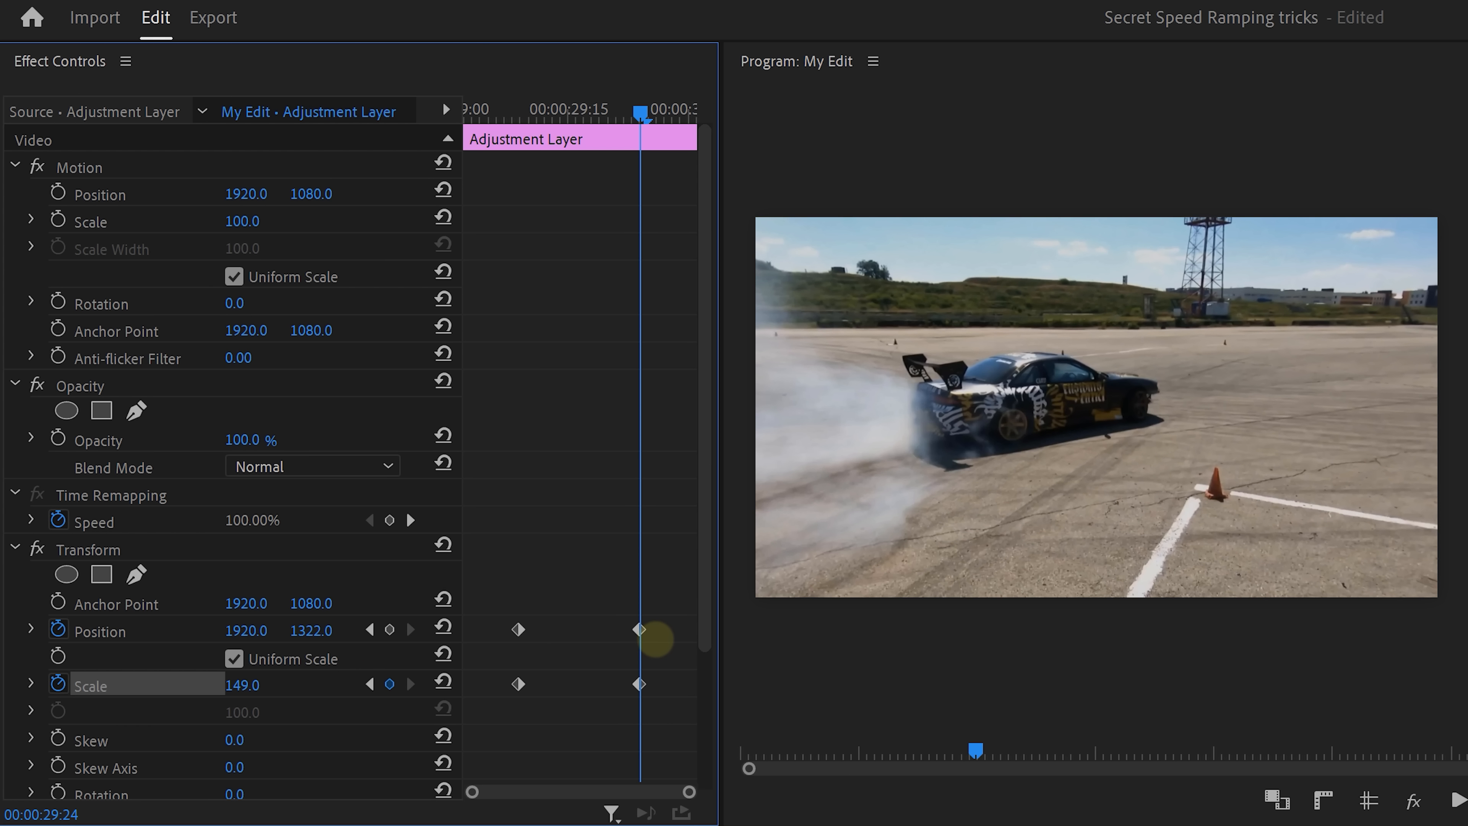
Select the first Position and Scale keyframes and bring up their Temporal Interpolation options.
{"action": "left_click_drag", "start_coordinate": [246, 629], "coordinate": [262, 629]}
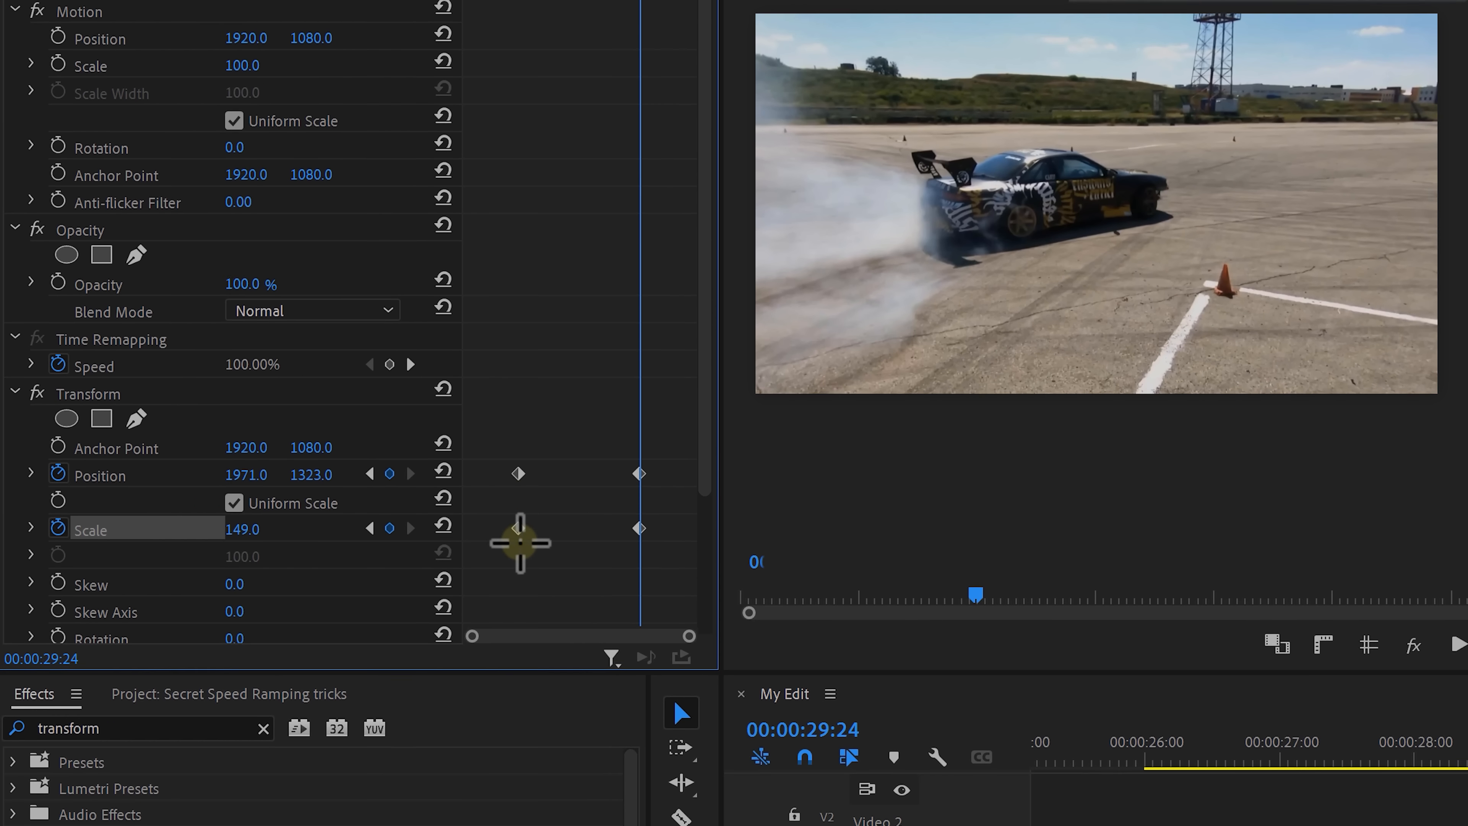
{"action": "right_click", "coordinate": [518, 528]}
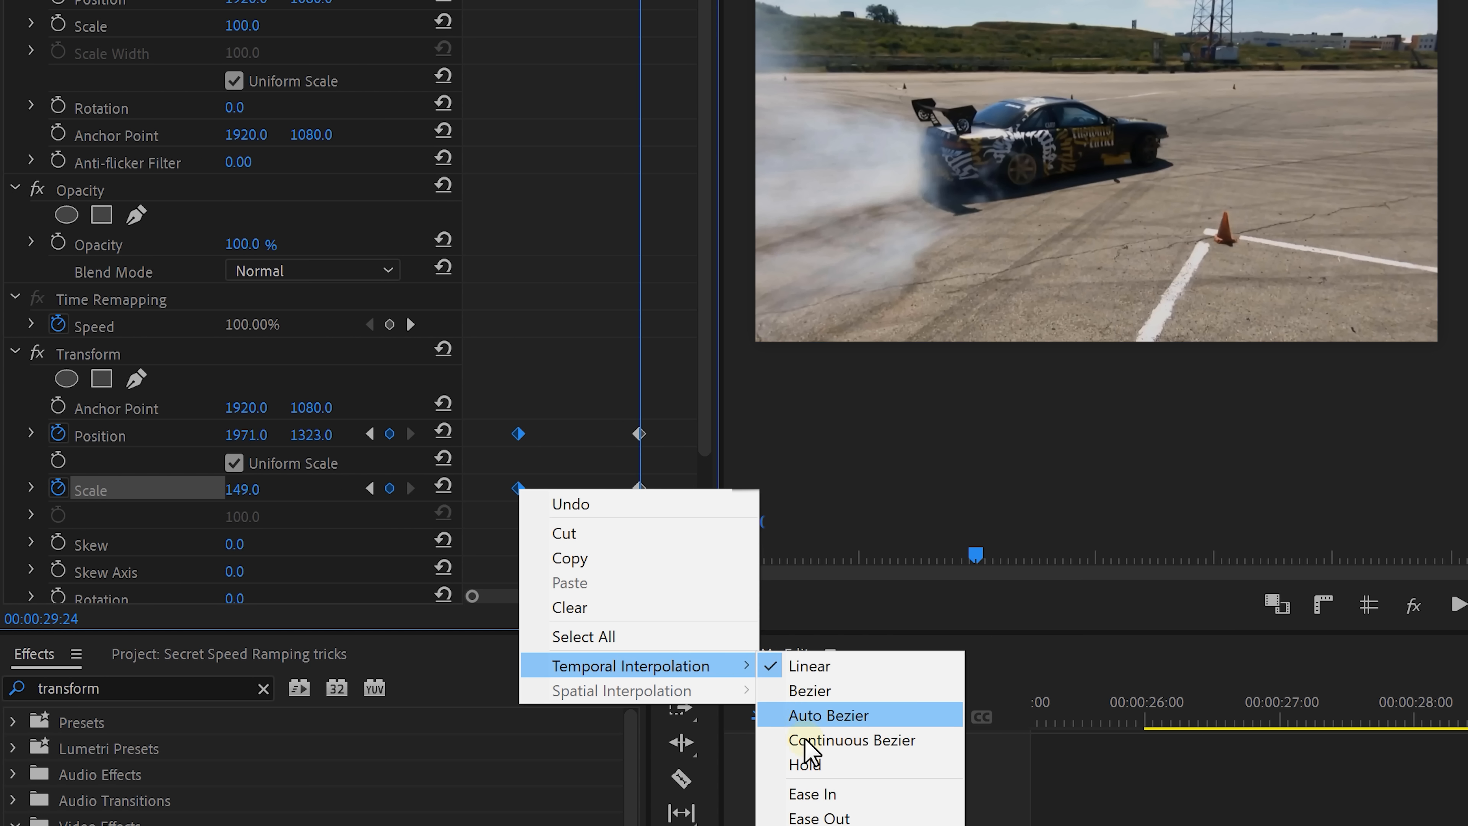